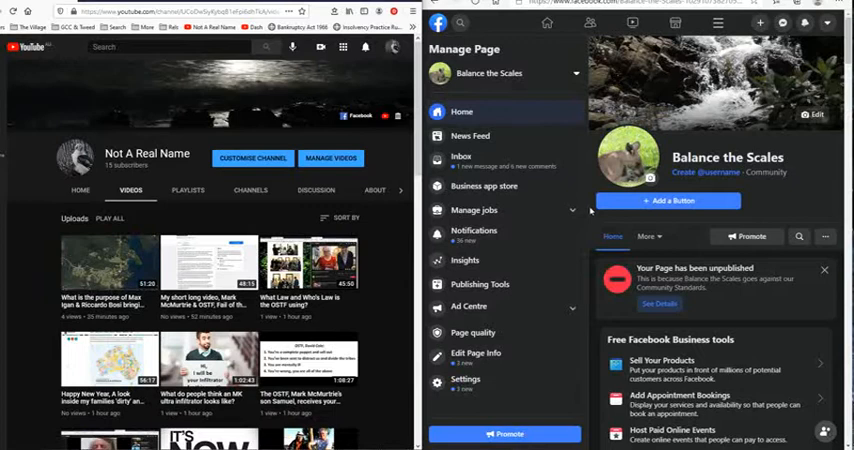
pyautogui.scroll(-3)
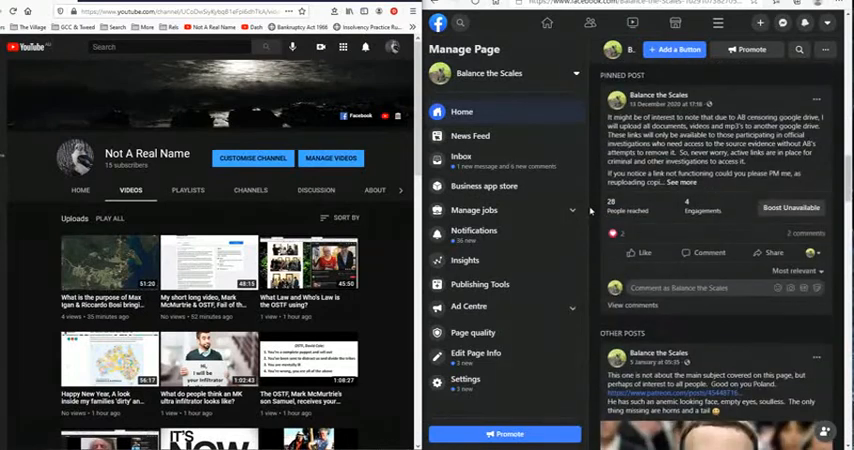
pyautogui.scroll(-3)
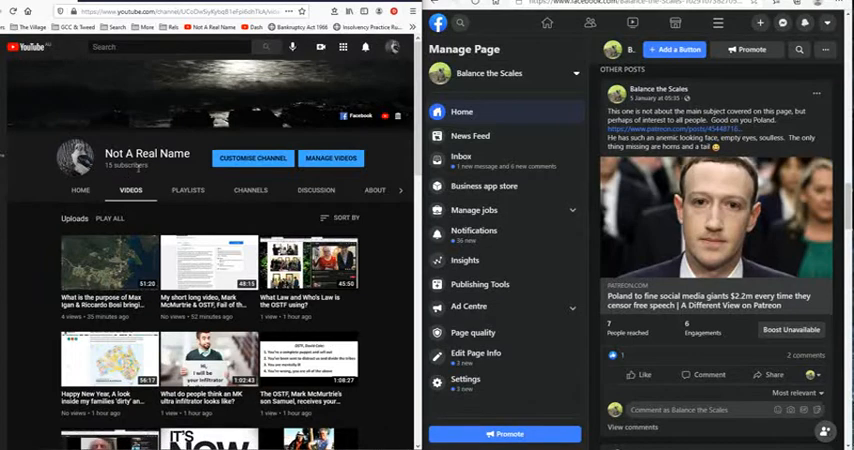
pyautogui.scroll(-3)
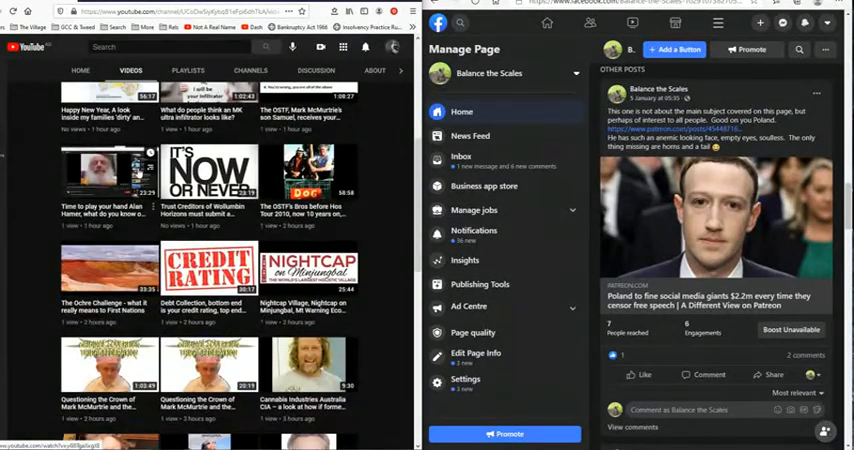
pyautogui.scroll(-3)
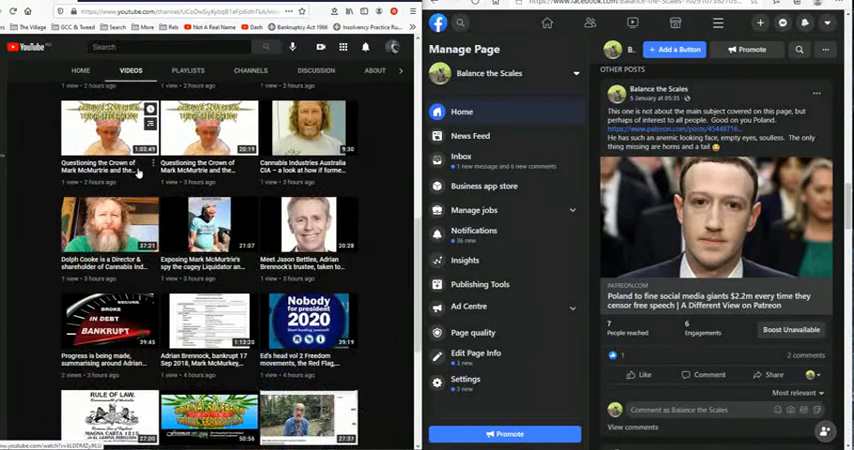
pyautogui.scroll(-3)
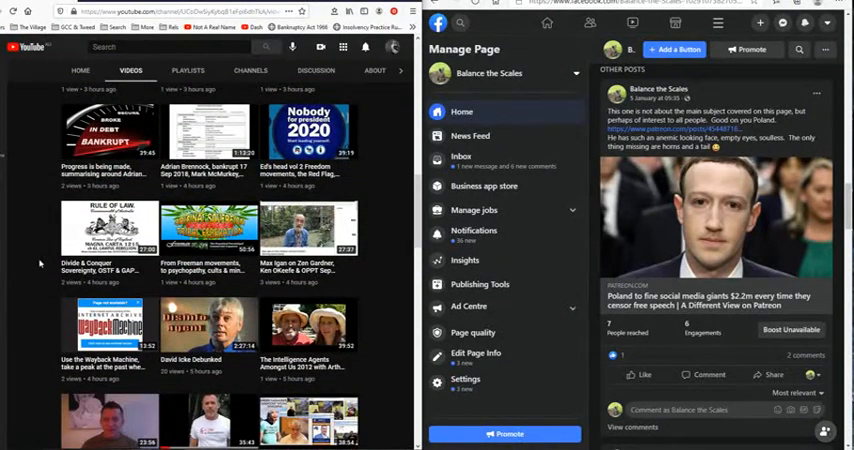
pyautogui.scroll(-3)
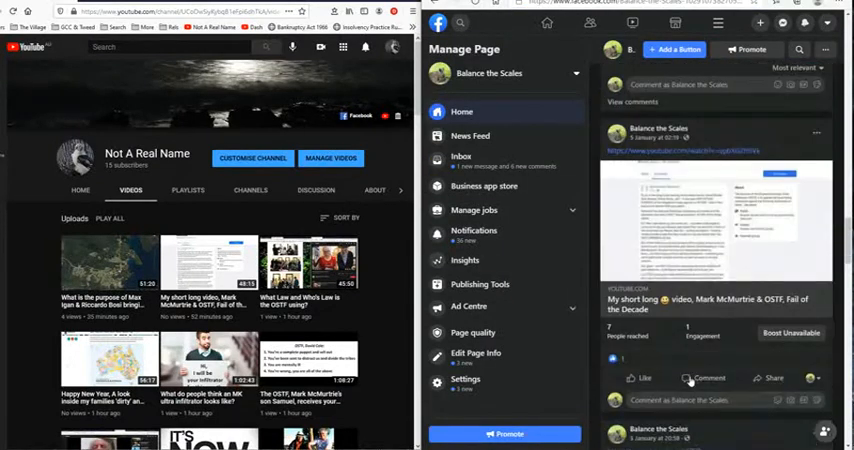
pyautogui.scroll(-3)
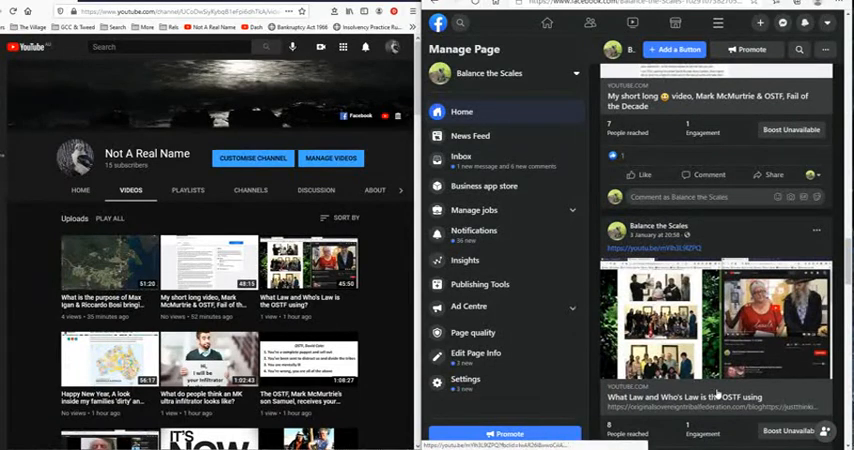
pyautogui.scroll(-3)
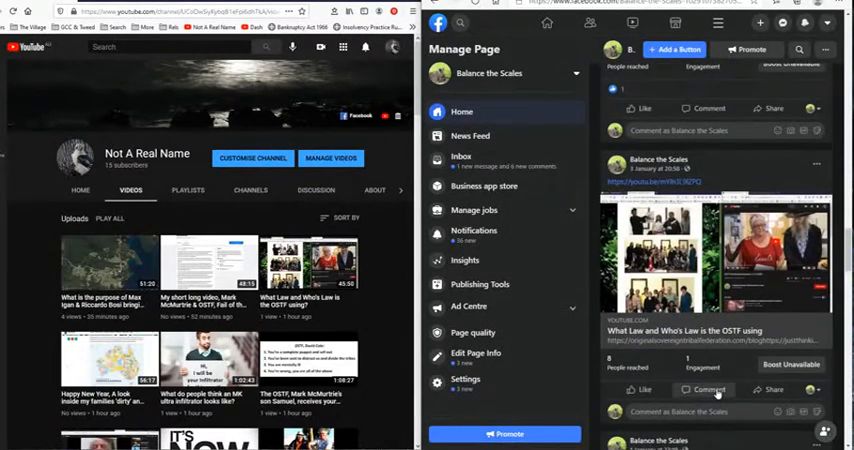
pyautogui.scroll(-3)
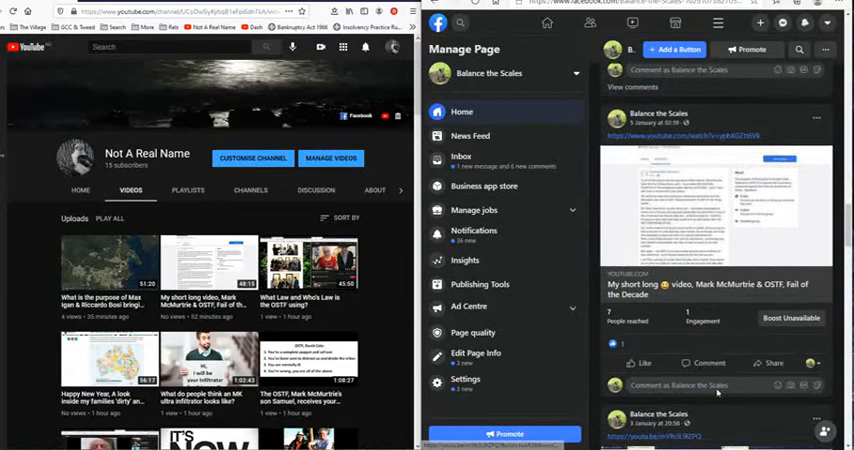
pyautogui.scroll(-3)
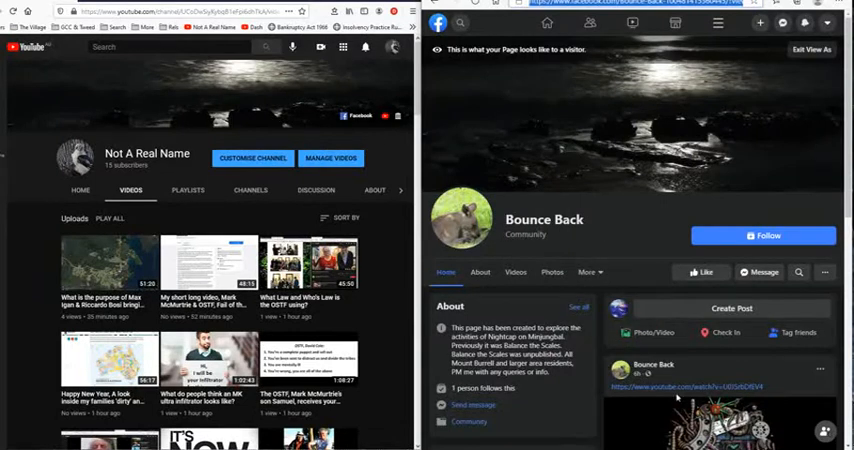
pyautogui.moveTo(630, 260)
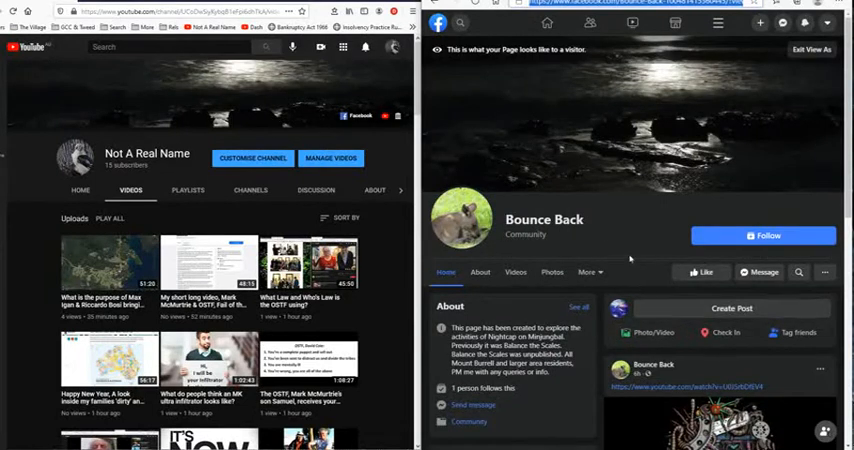